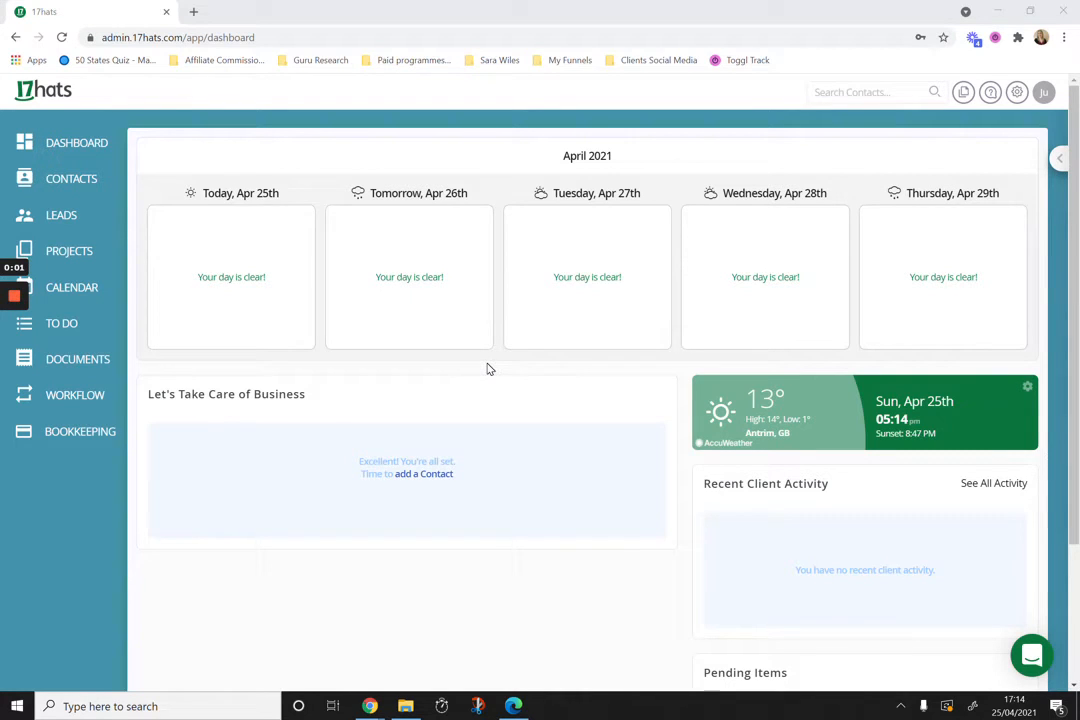
pyautogui.moveTo(599, 310)
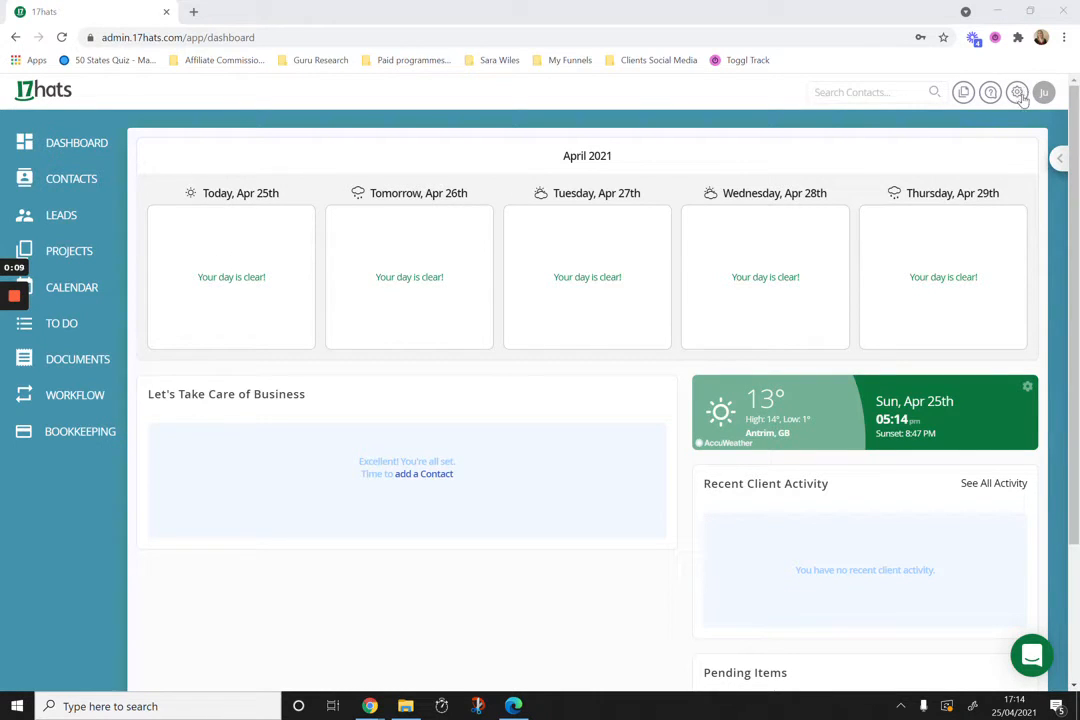
# Step: Open Invoice Options under Money Matters in the account settings
pyautogui.click(1017, 92)
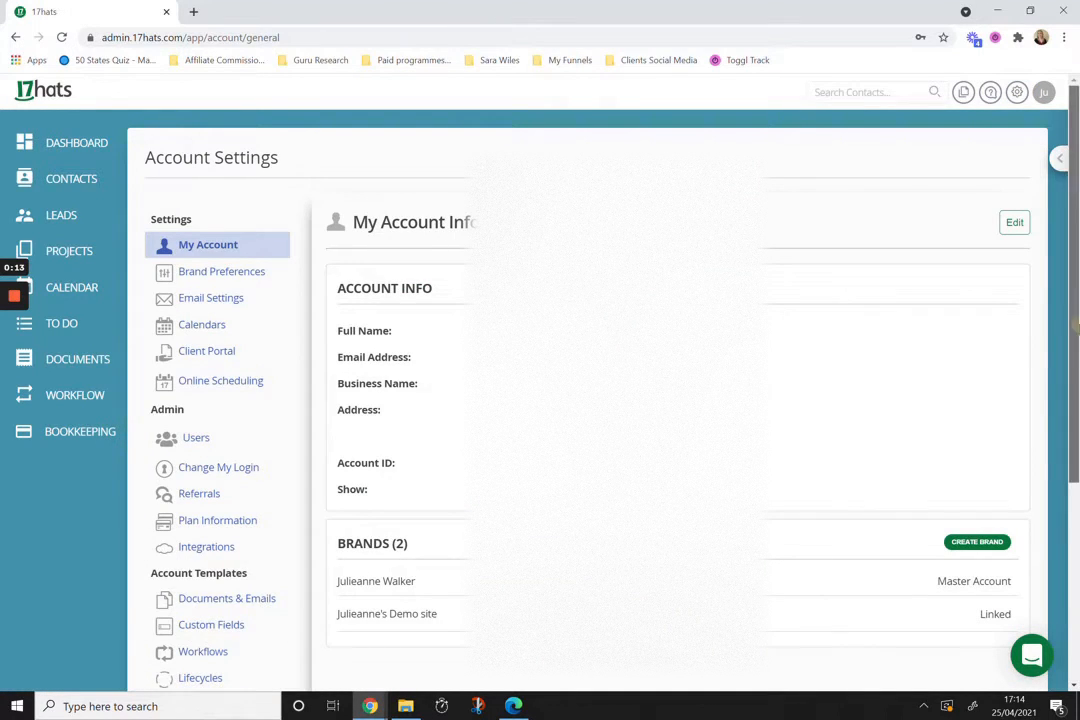
pyautogui.scroll(-3)
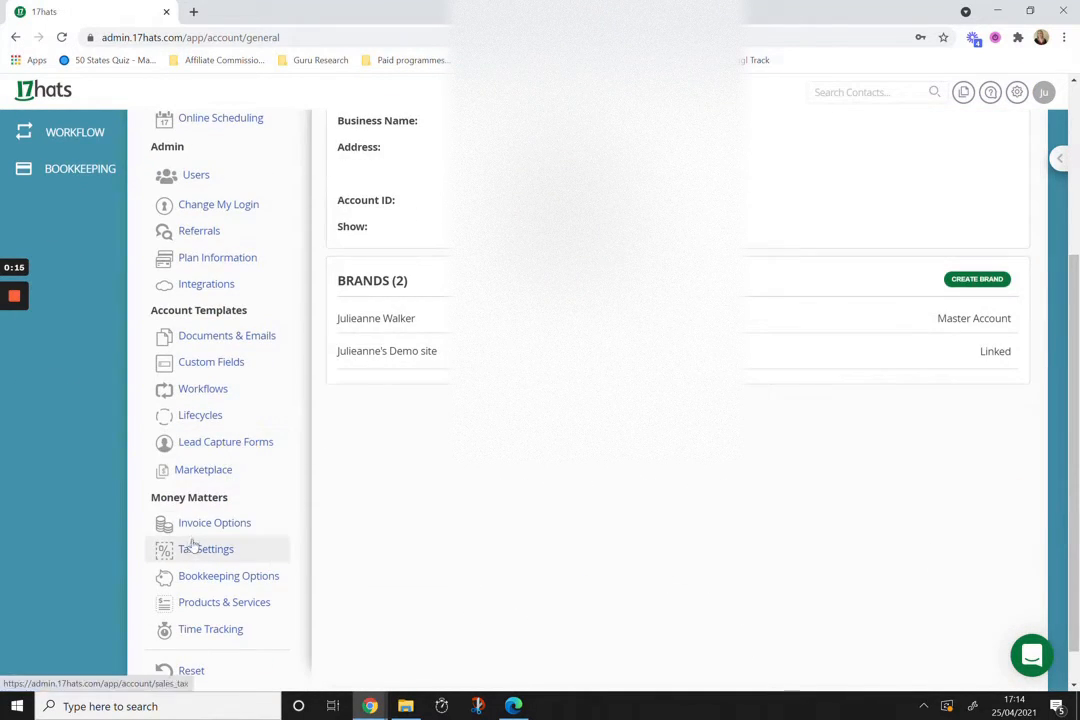
pyautogui.click(214, 522)
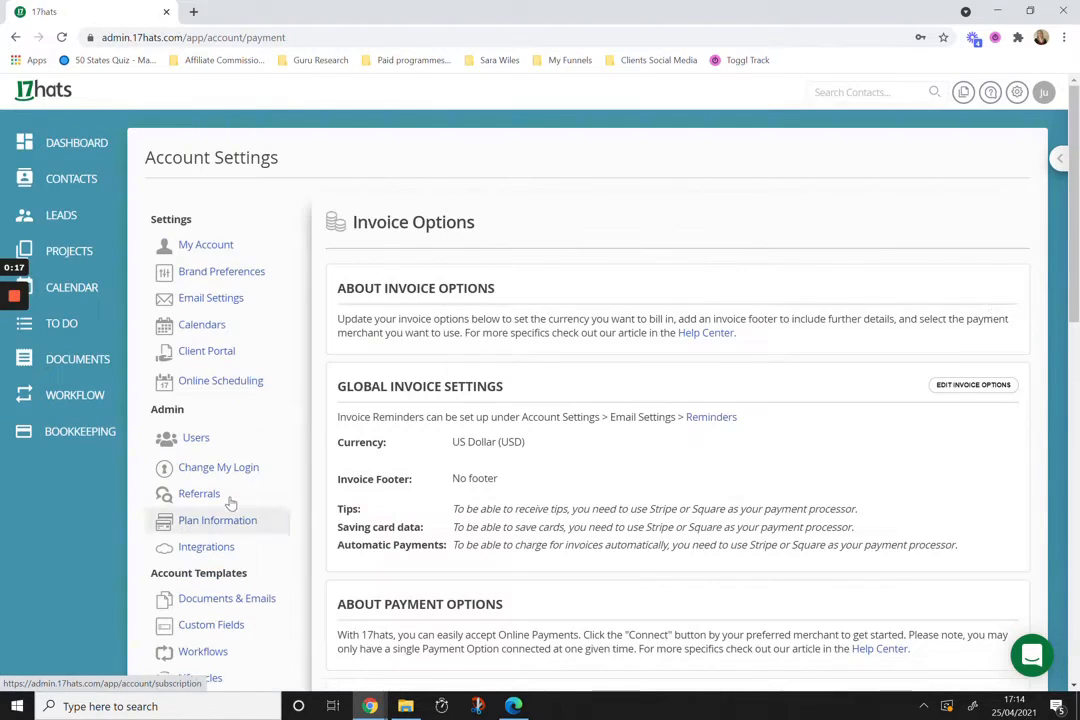
# Step: Scroll down to the Stripe, Square, PayPal and Authorize.Net payment options
pyautogui.scroll(-3)
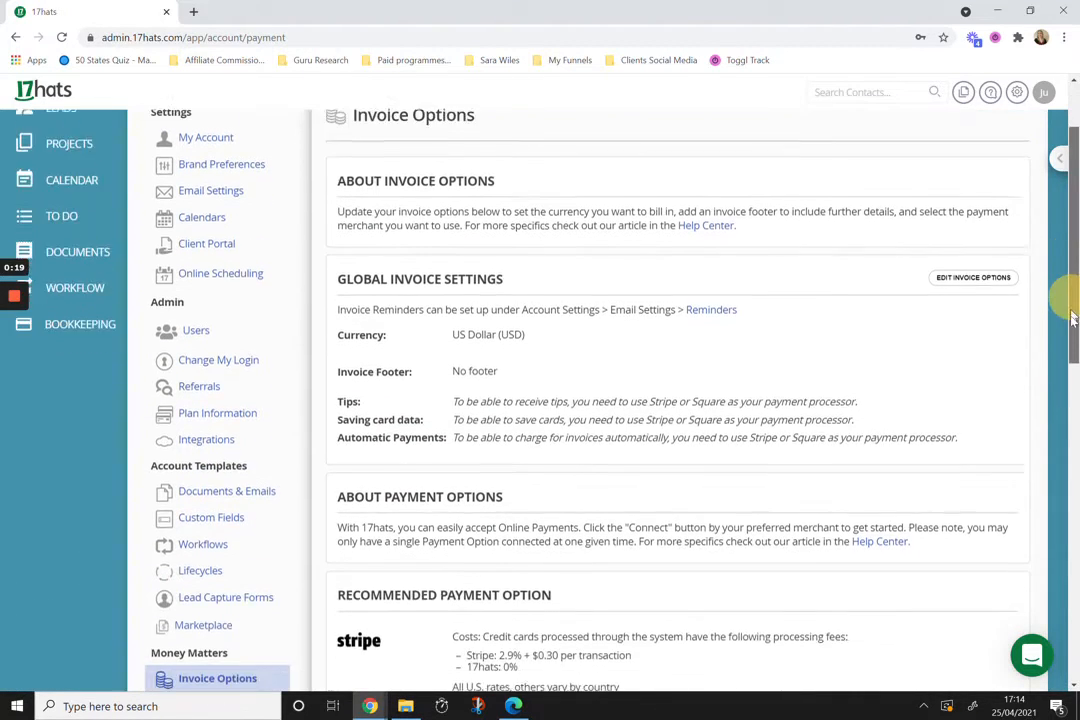
pyautogui.scroll(-3)
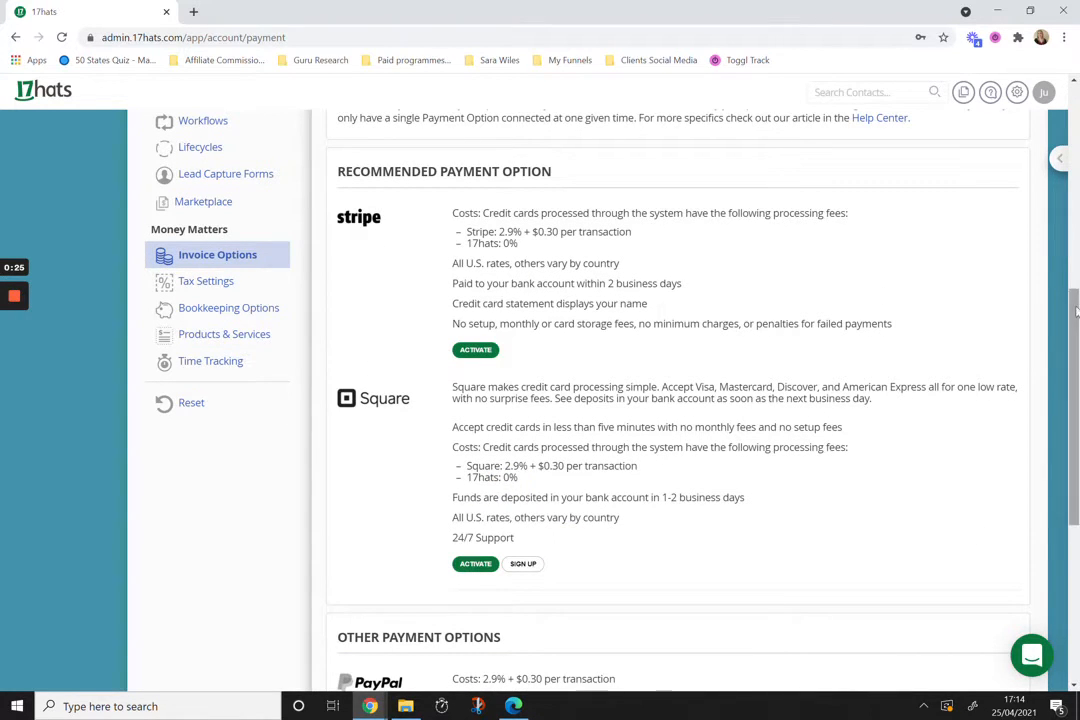
pyautogui.scroll(-3)
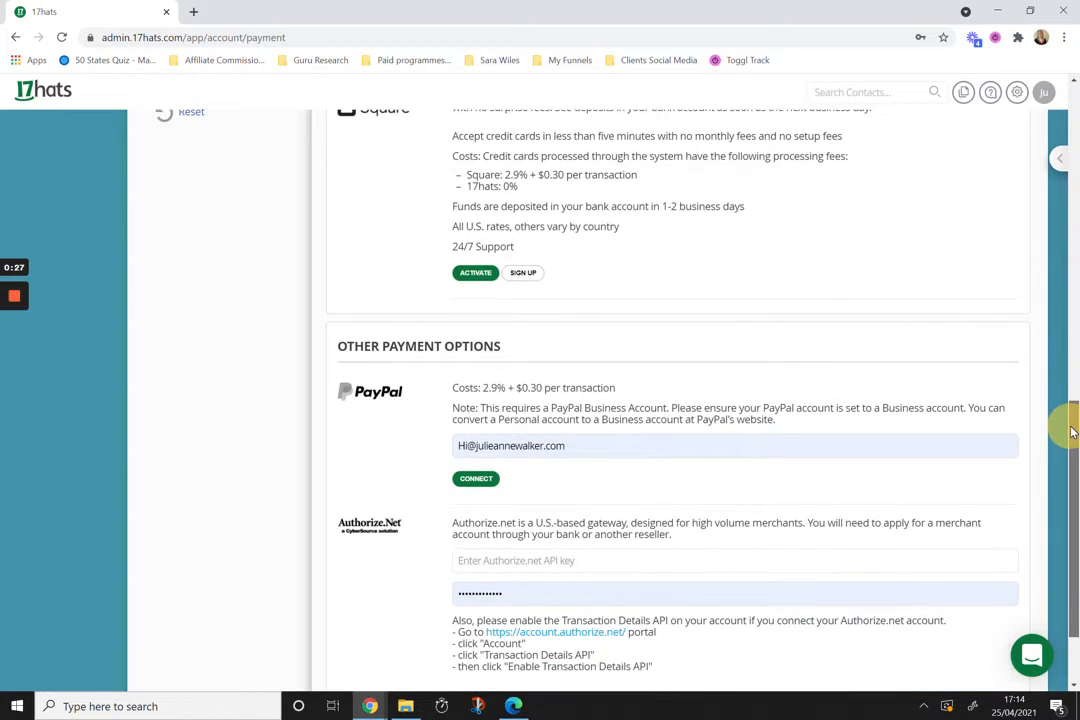
pyautogui.scroll(-3)
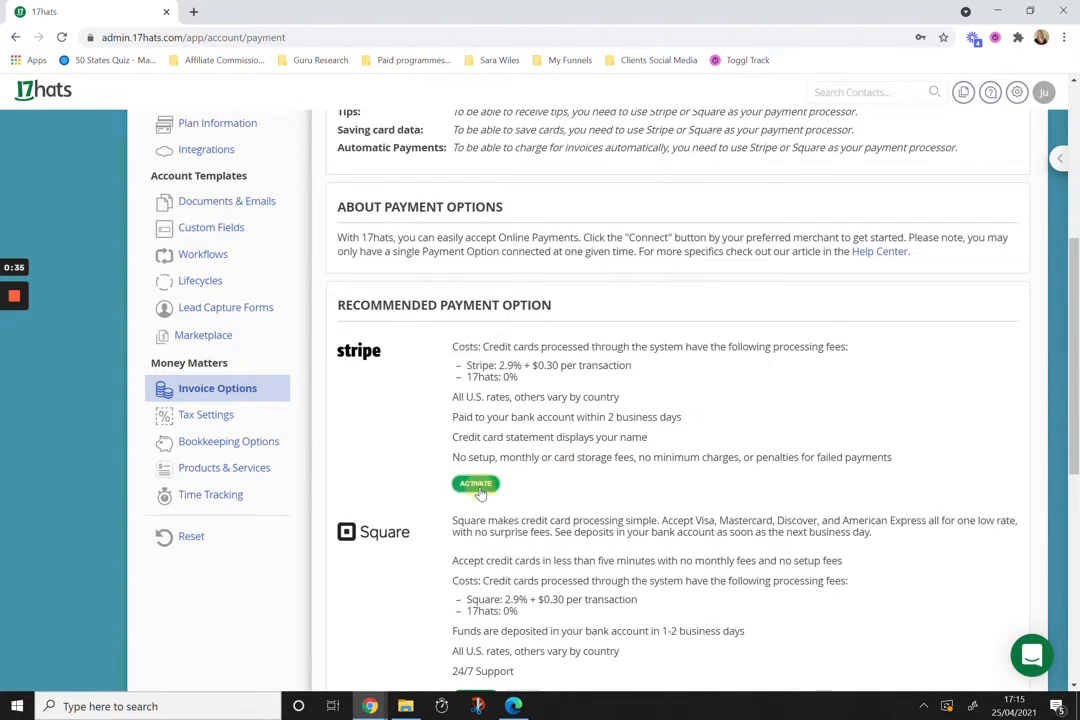
# Step: Activate Stripe, connect the chosen account, and select the re-login password field
pyautogui.click(475, 484)
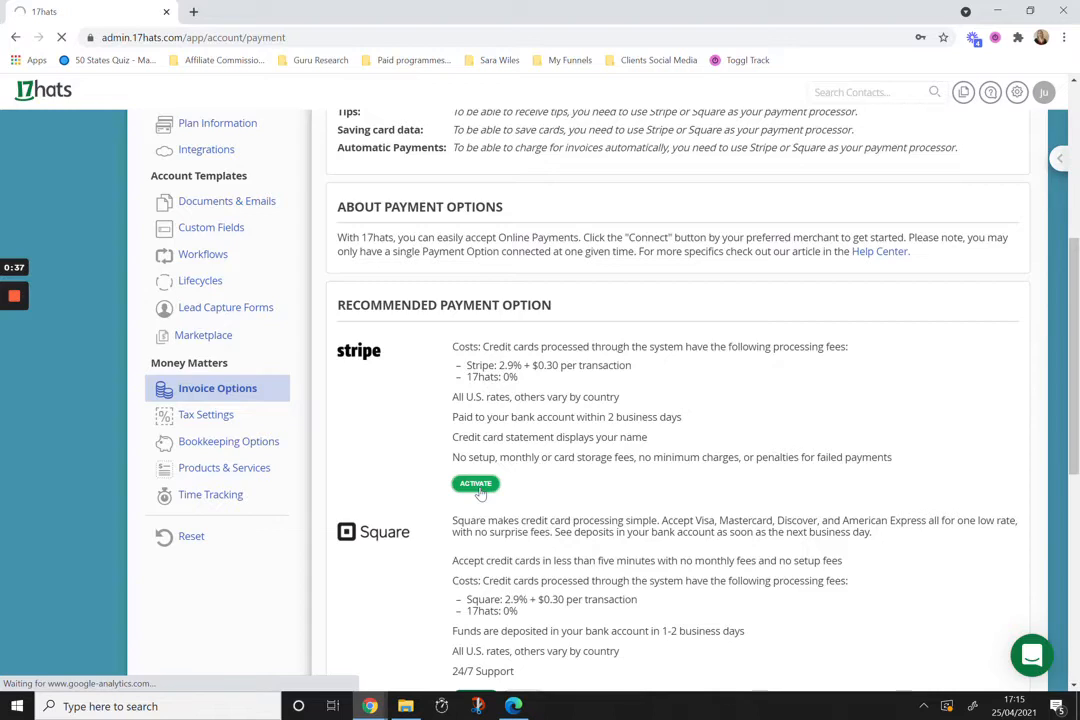
pyautogui.click(475, 484)
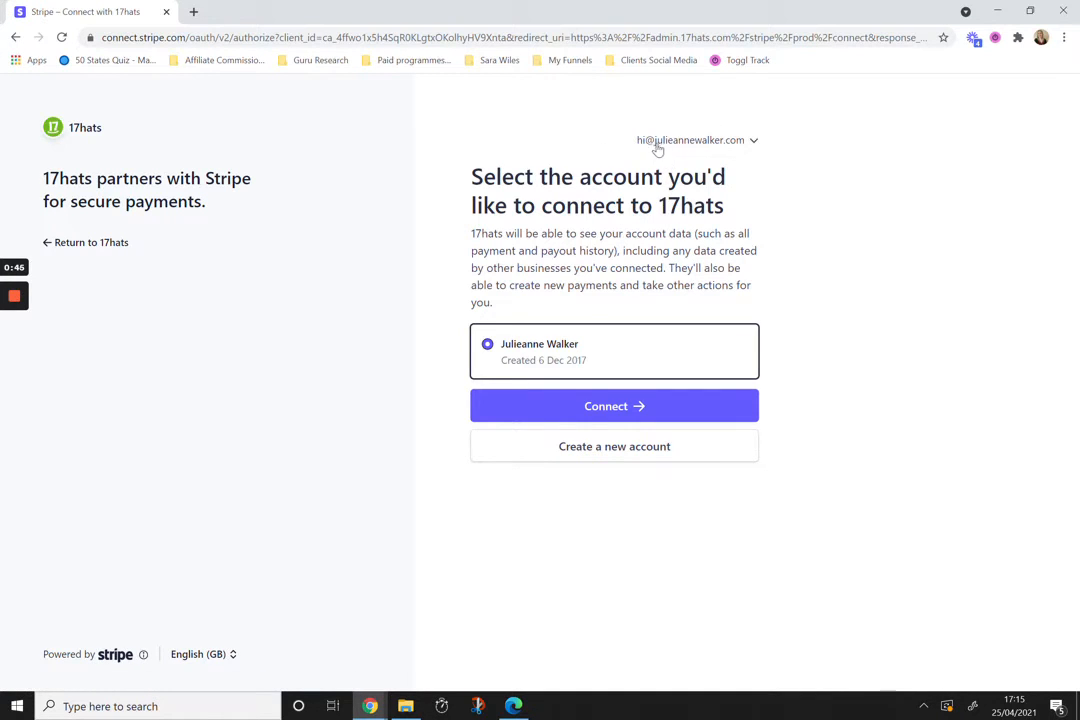
pyautogui.moveTo(557, 413)
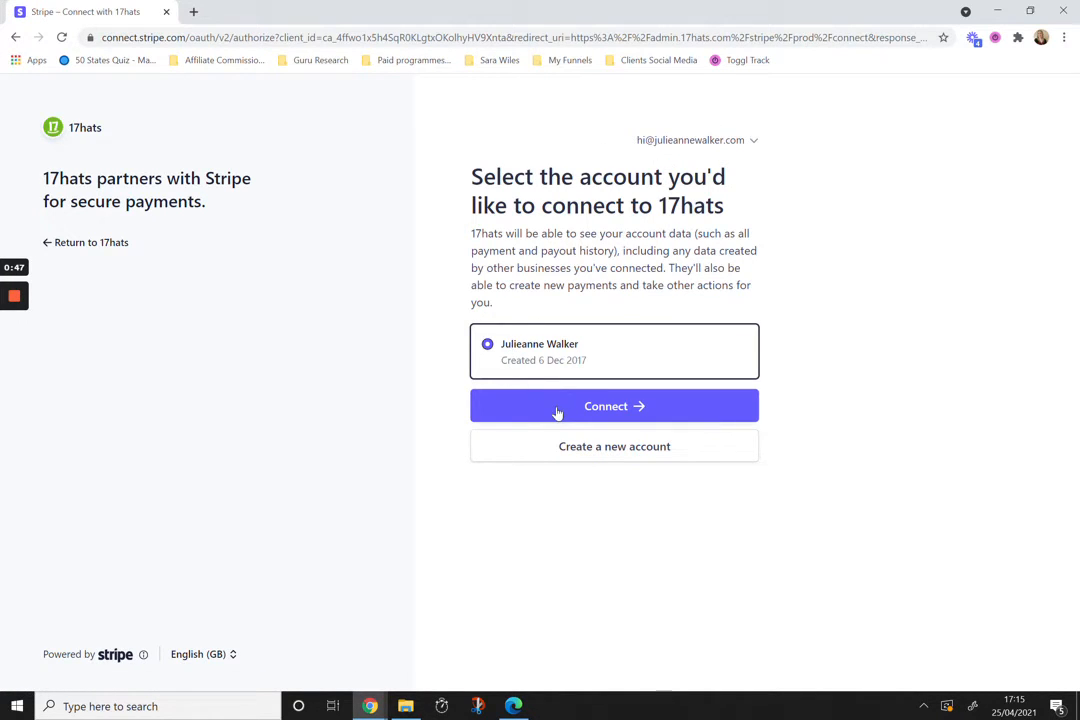
pyautogui.click(614, 406)
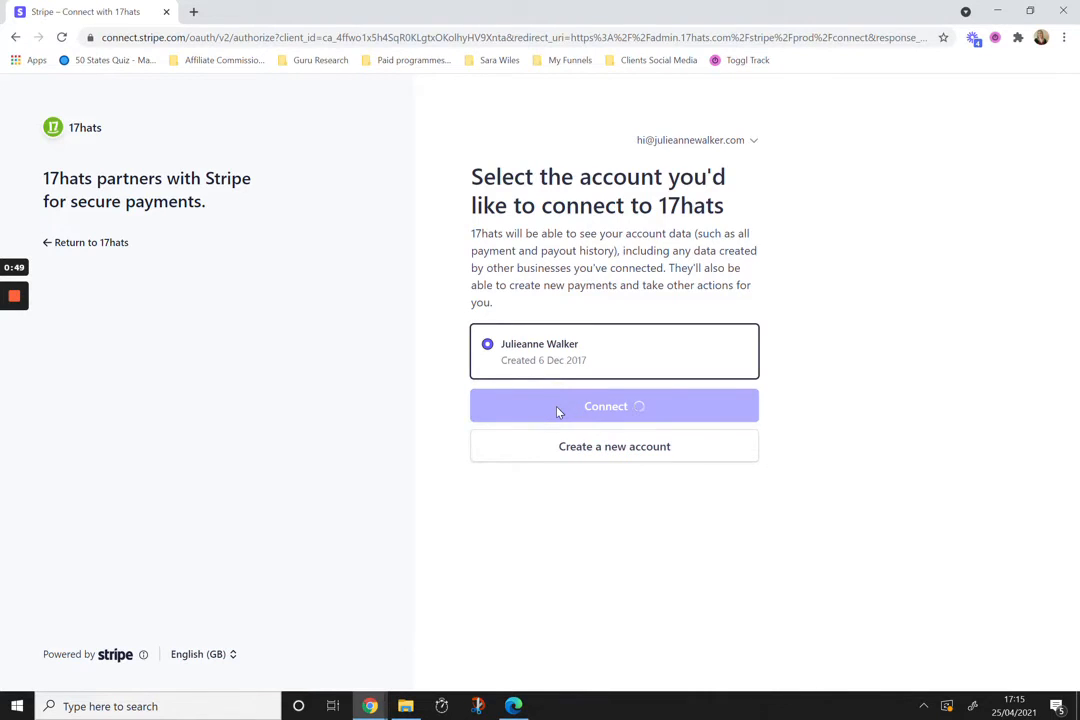
pyautogui.click(614, 406)
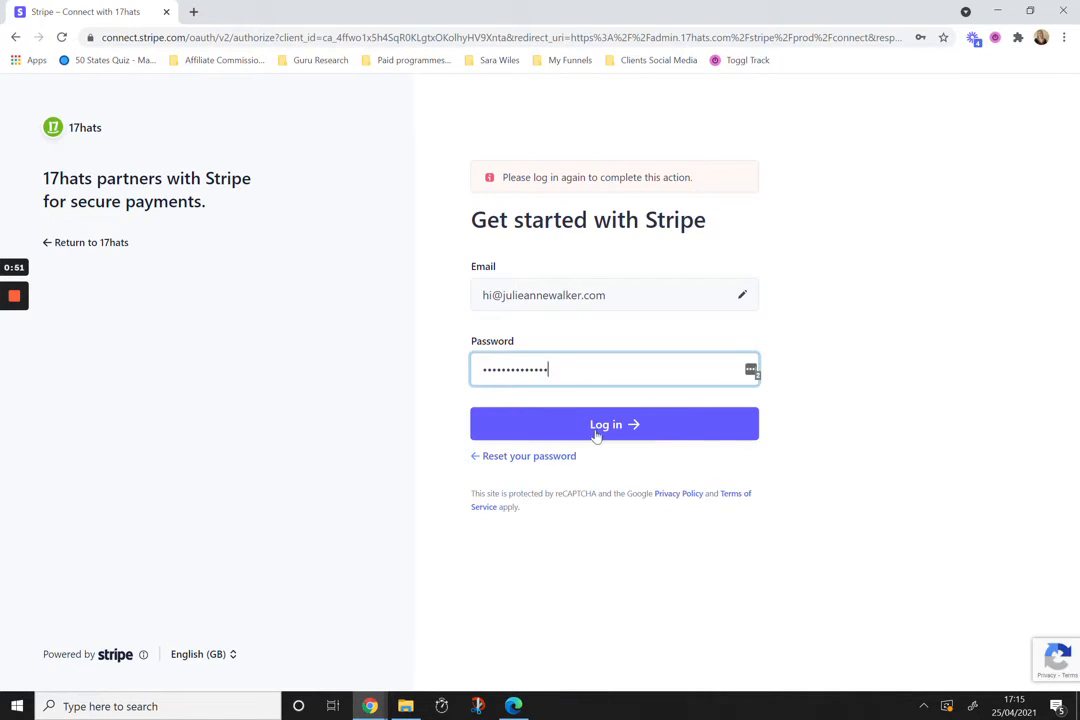
# Step: Log back into Stripe and authorize the account connection to 17hats
pyautogui.click(614, 424)
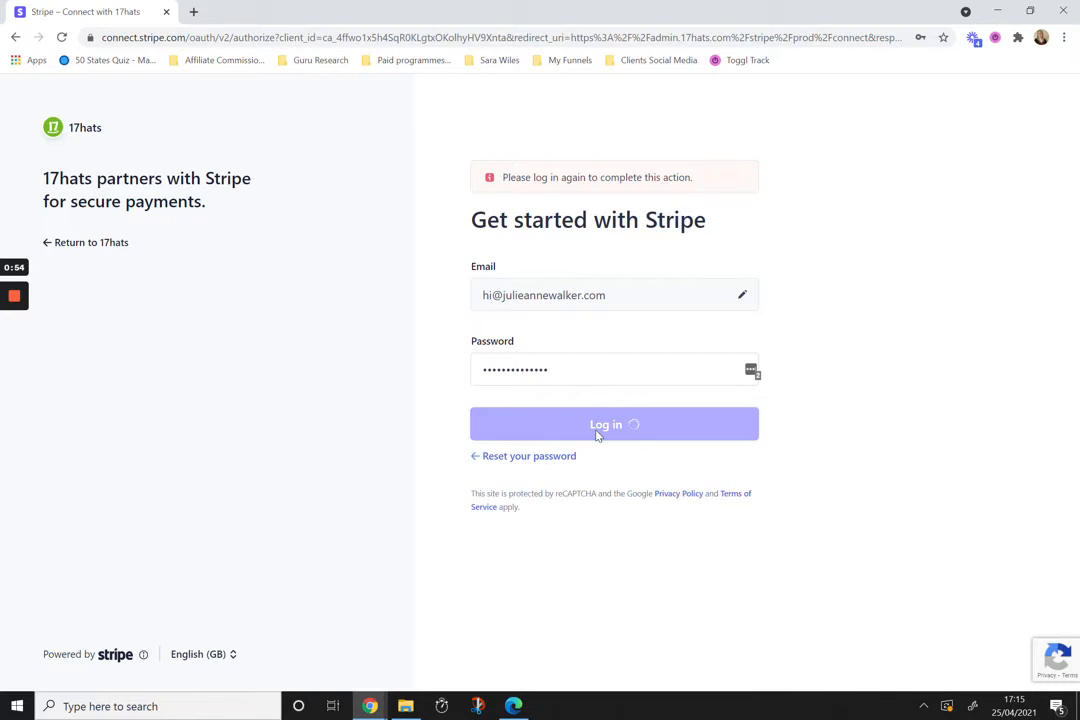
pyautogui.click(614, 424)
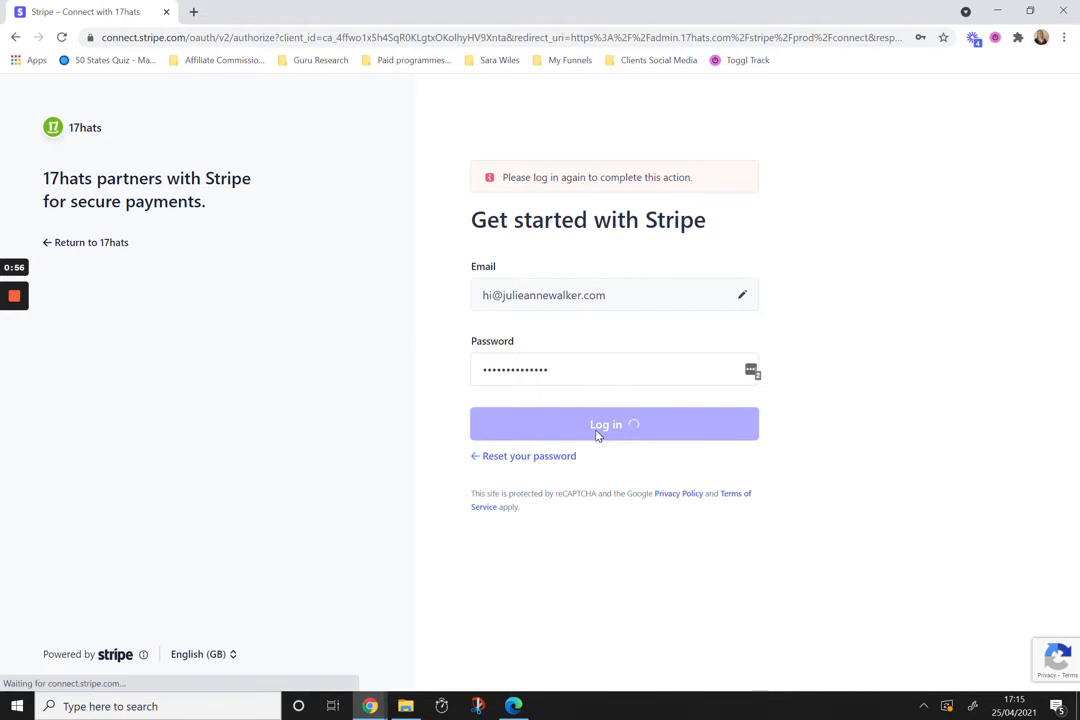
pyautogui.click(614, 424)
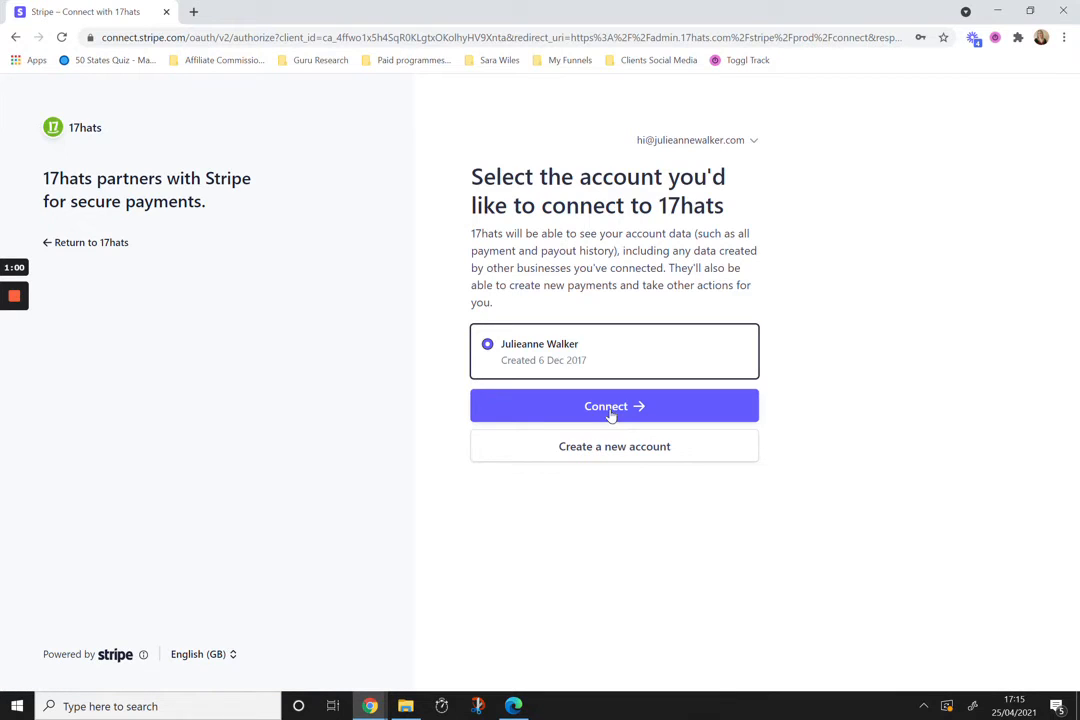
pyautogui.click(614, 406)
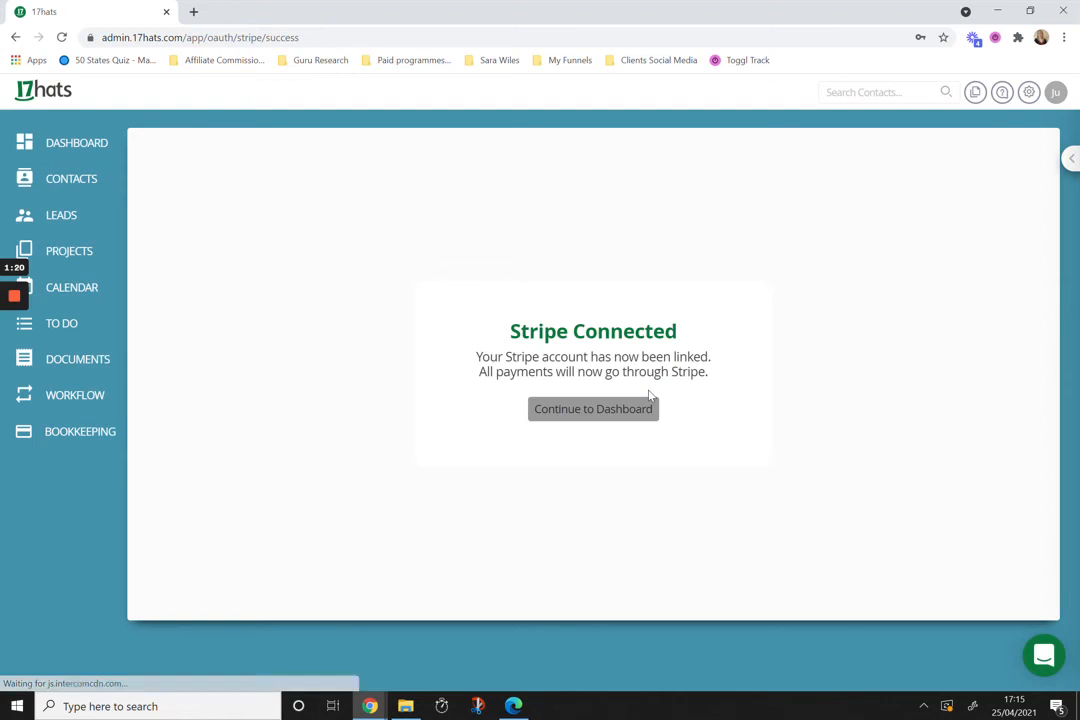
# Step: Reopen Invoice Options and scroll to Stripe showing its Disconnect button
pyautogui.click(593, 408)
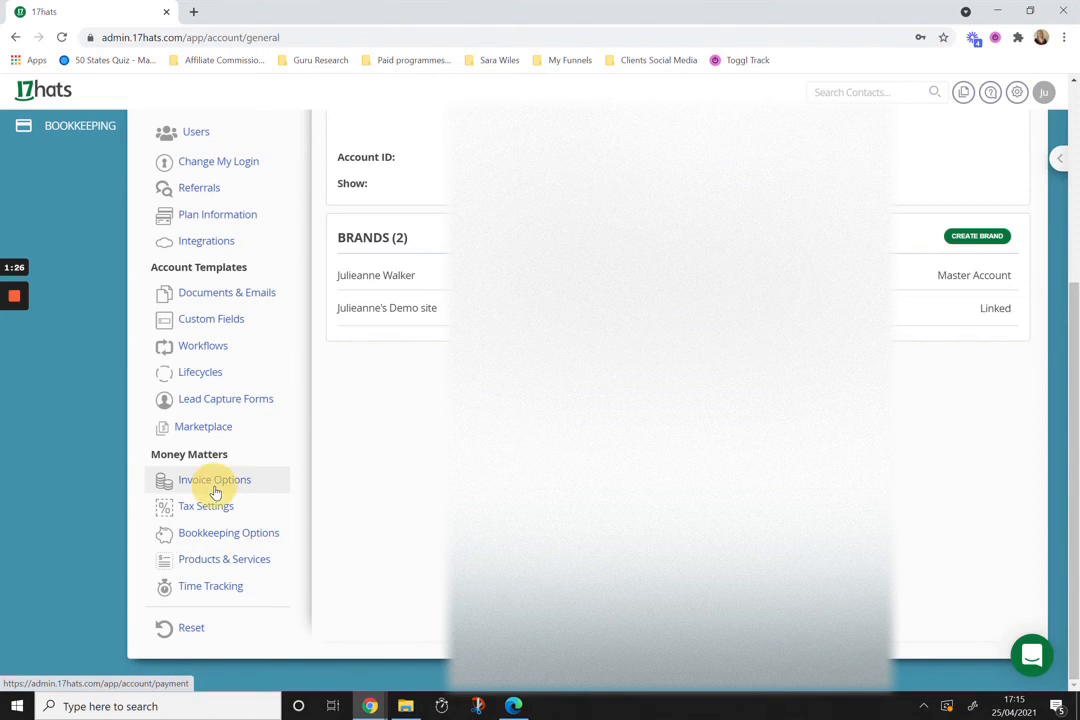
pyautogui.click(214, 479)
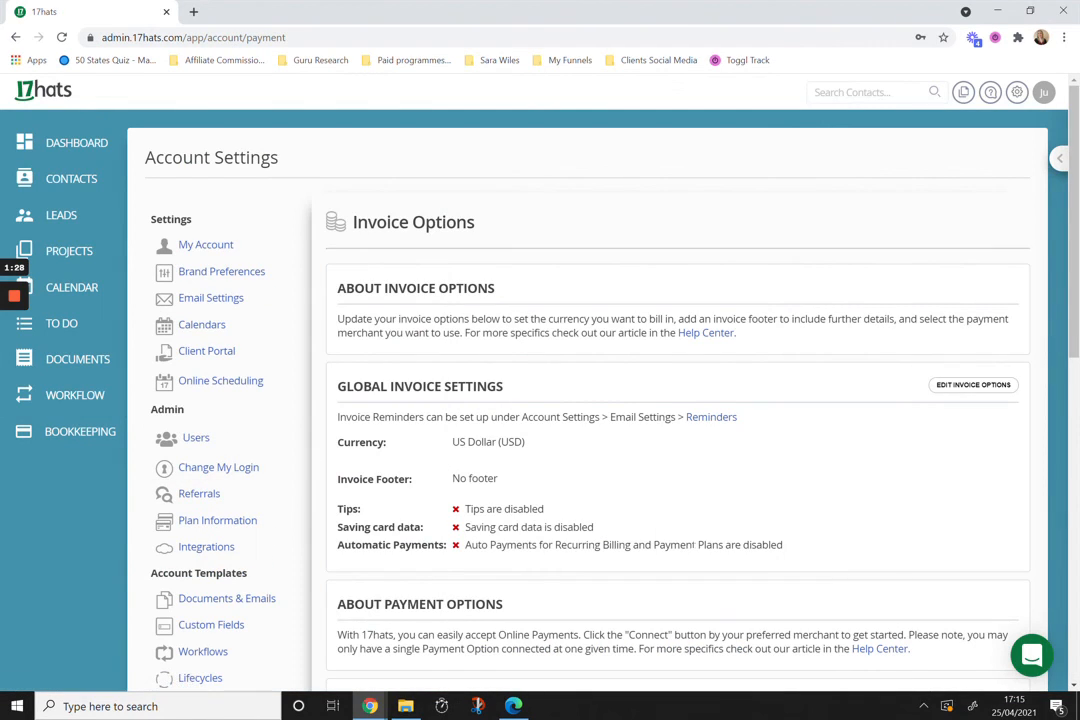
pyautogui.scroll(-3)
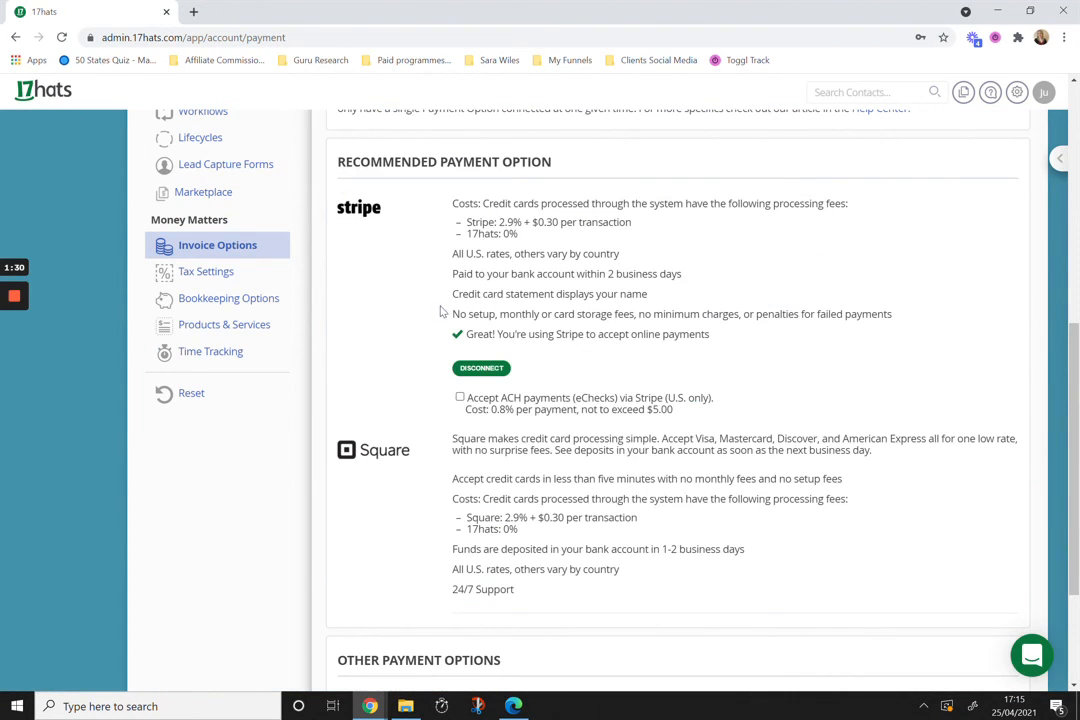